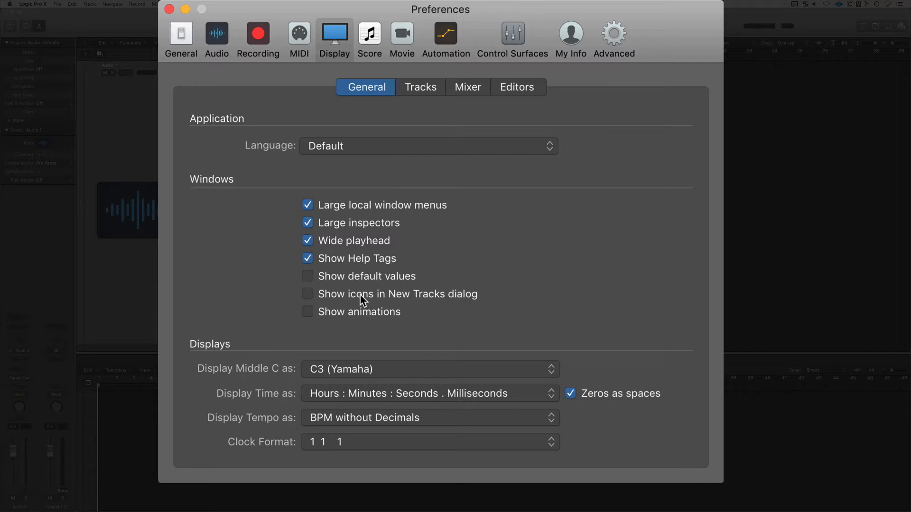
mouse_move(372, 319)
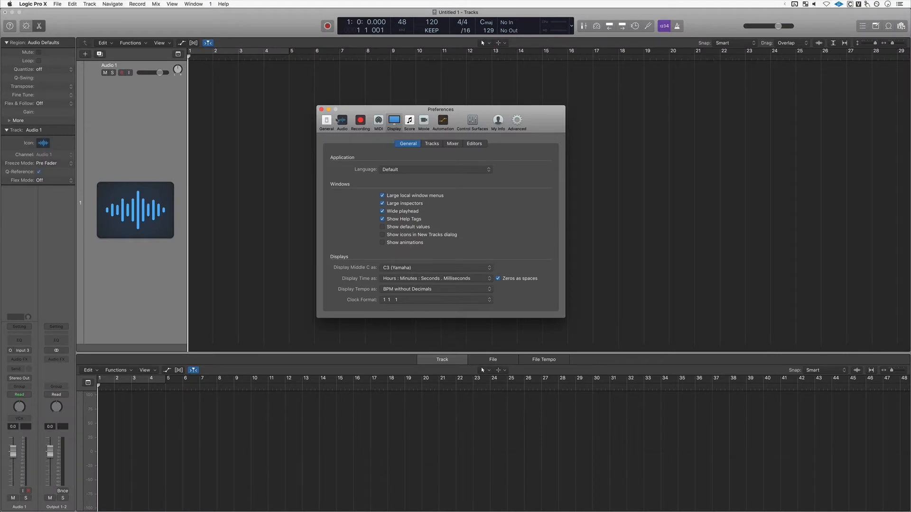
Show the Audio Devices preferences with I/O buffer 256 samples and Processing Threads on Automatic
left_click(322, 109)
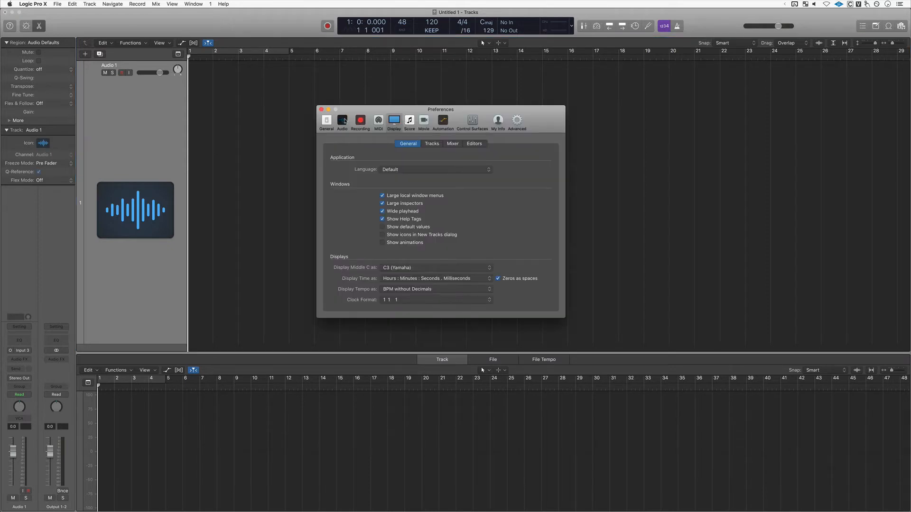
left_click(341, 120)
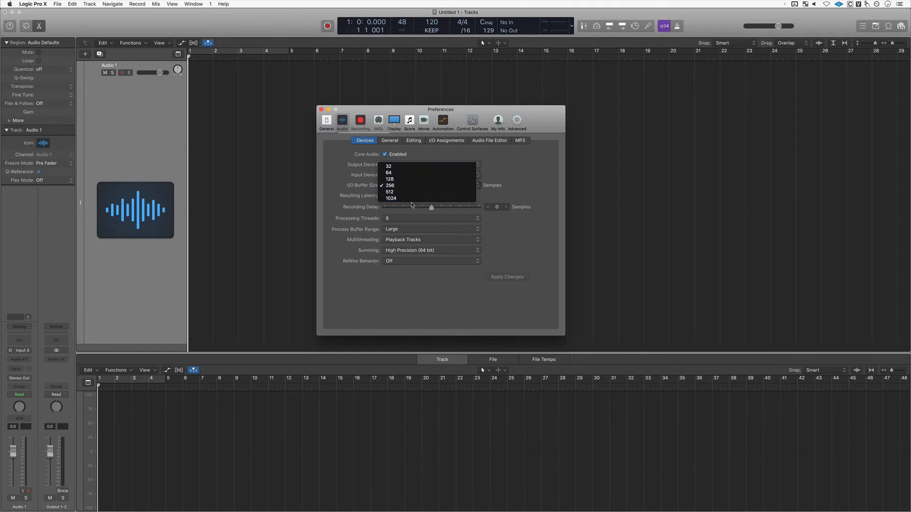
mouse_move(407, 192)
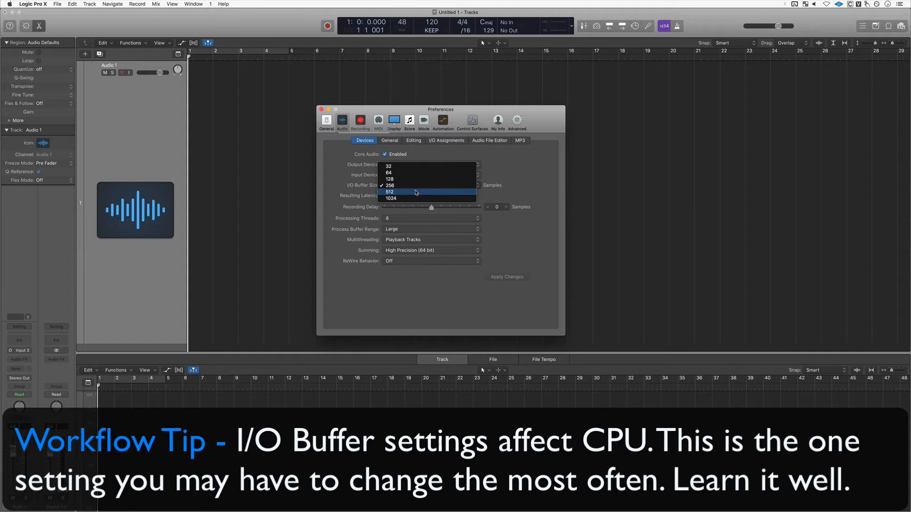
left_click(389, 185)
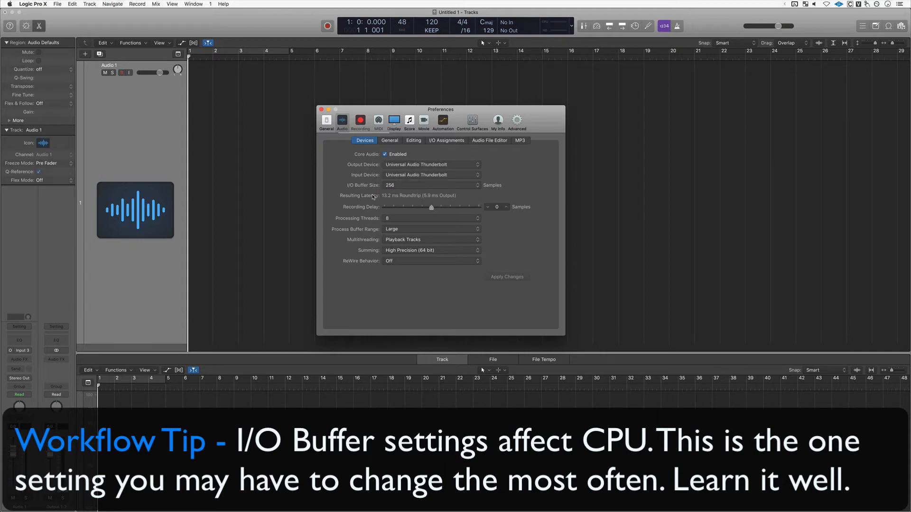
left_click(431, 218)
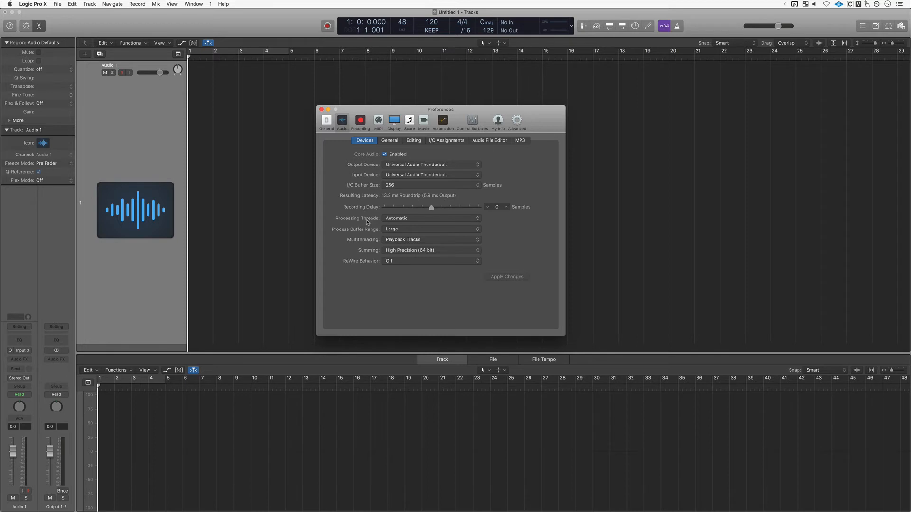
mouse_move(314, 236)
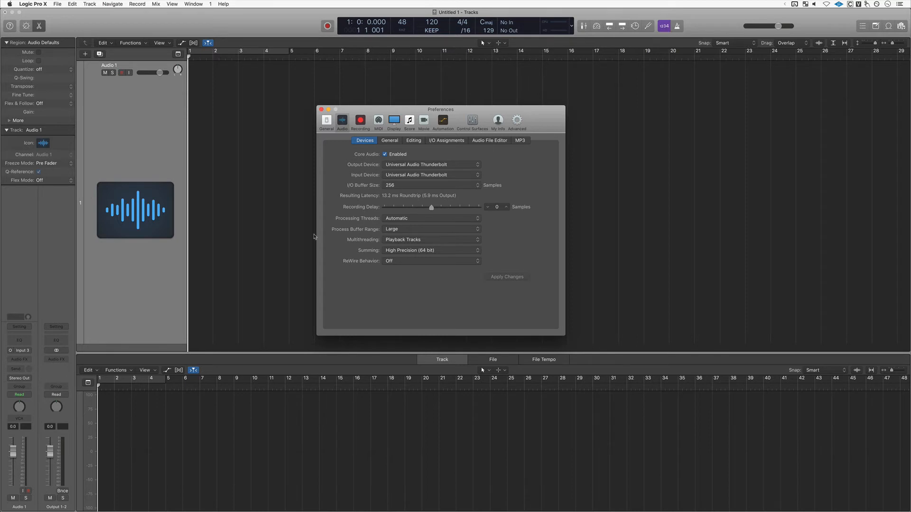
left_click(6, 4)
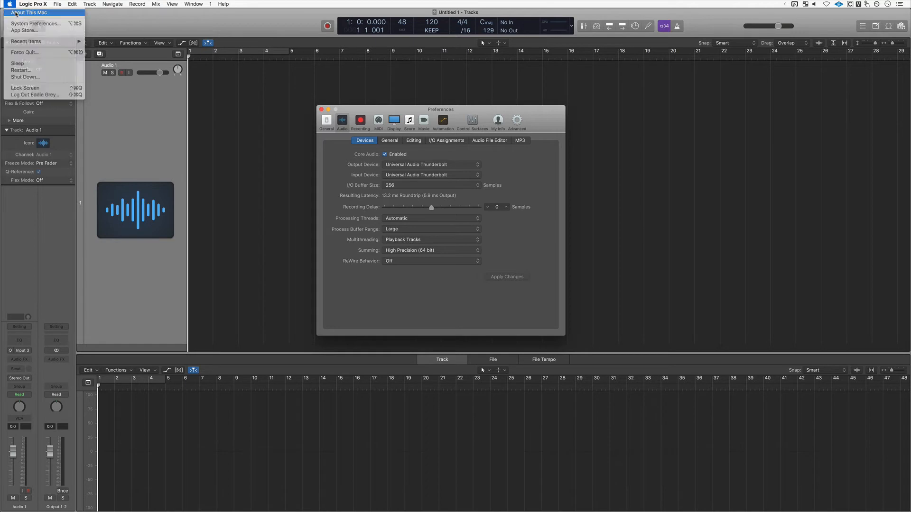
left_click(31, 13)
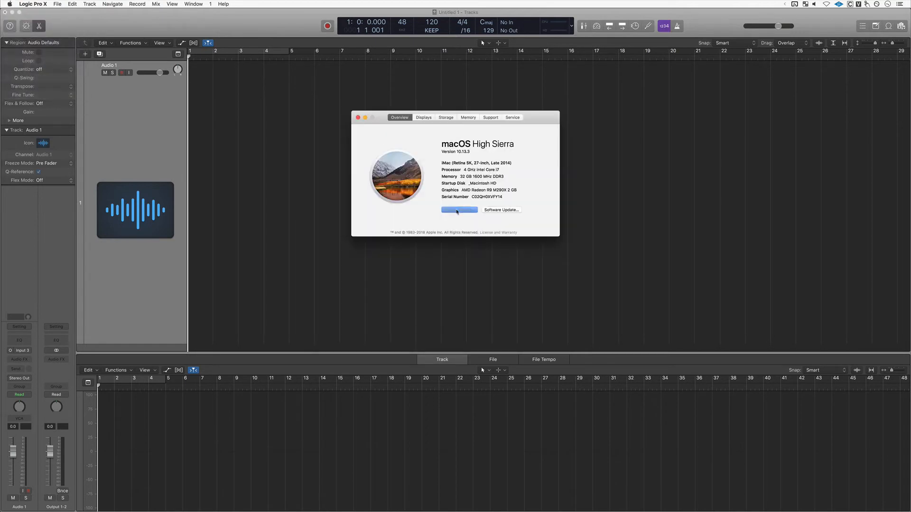
left_click(458, 210)
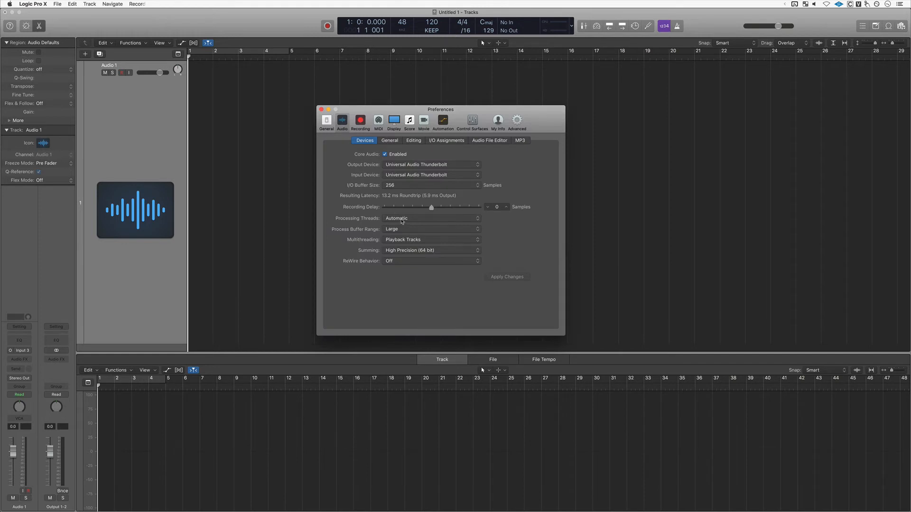
Choose 4 processing threads in the Processing Threads pop-up
left_click(432, 218)
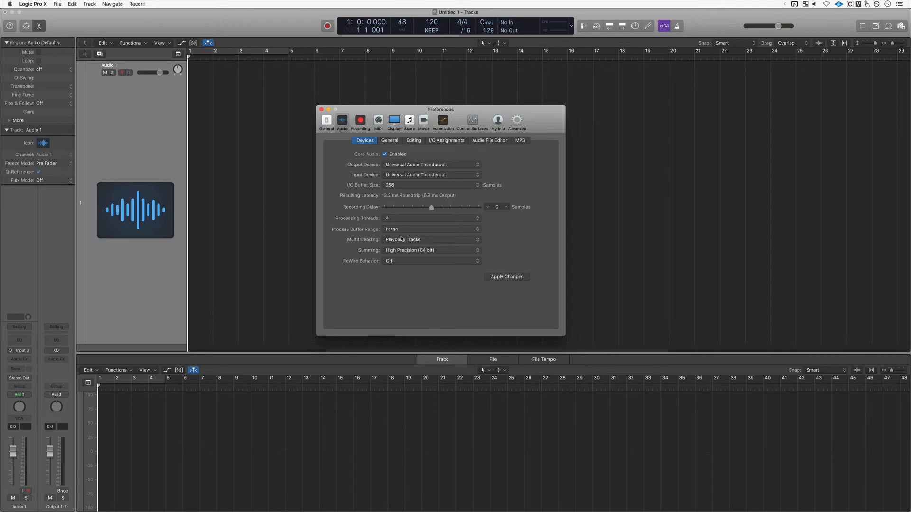
left_click(431, 218)
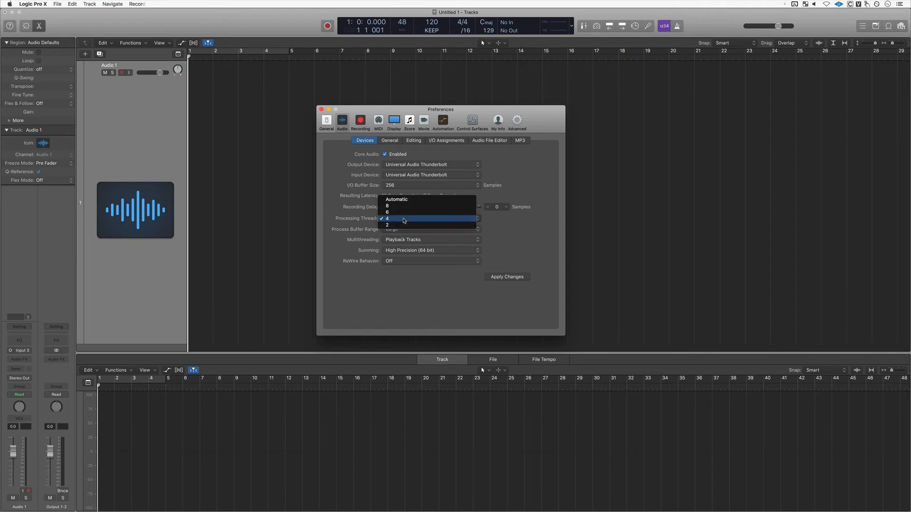
mouse_move(397, 199)
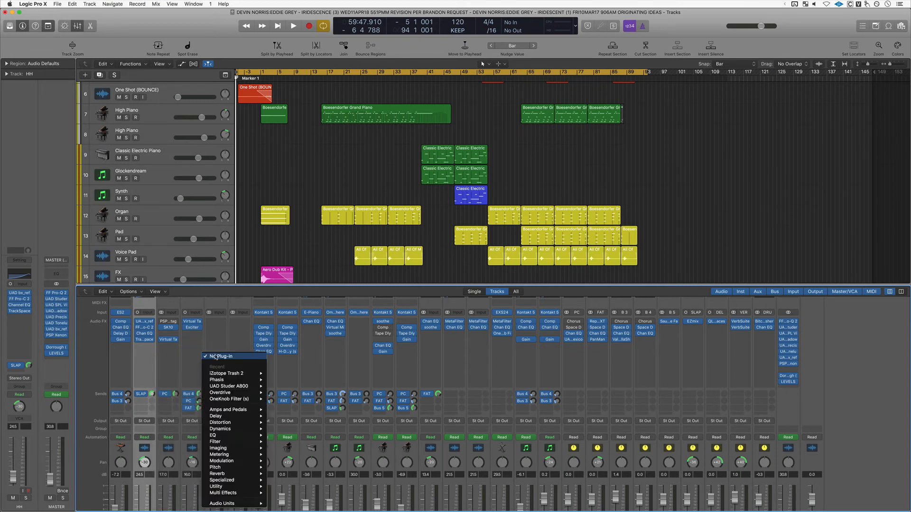
Leave the Audio FX slot empty in the large project's mixer
left_click(194, 364)
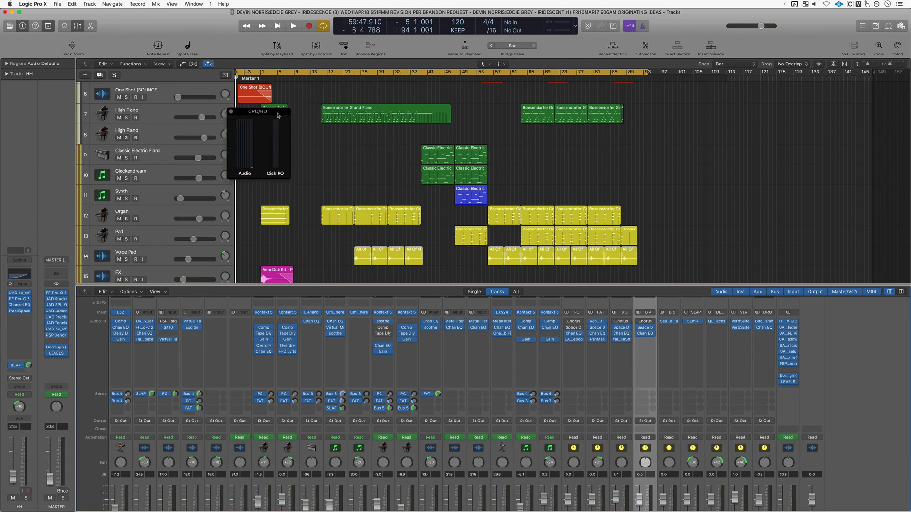
mouse_move(232, 115)
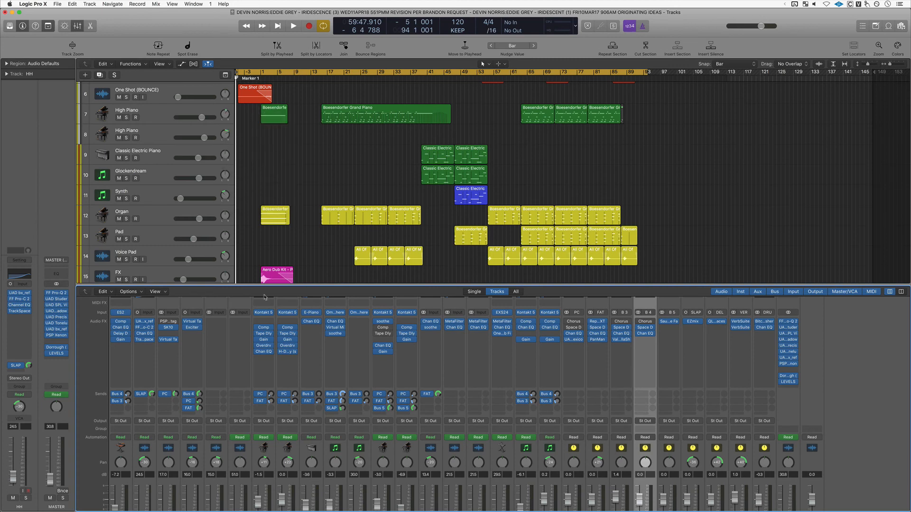
mouse_move(205, 205)
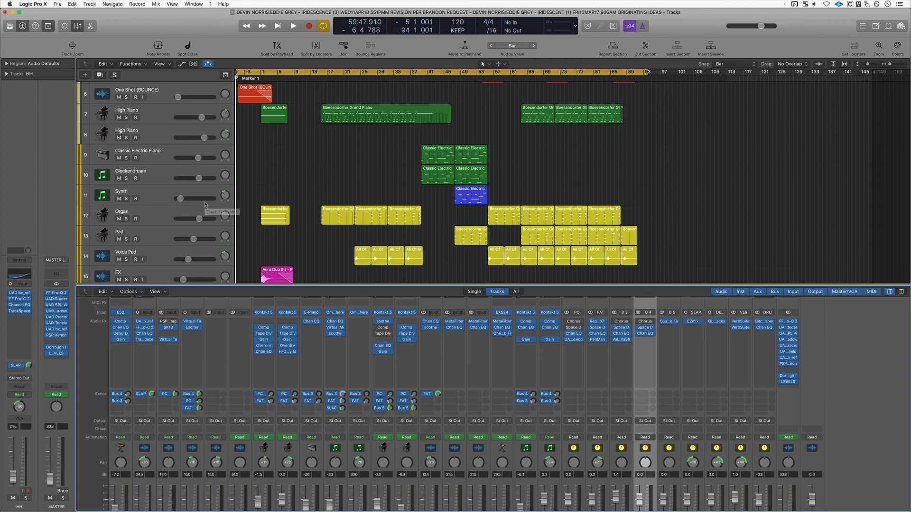